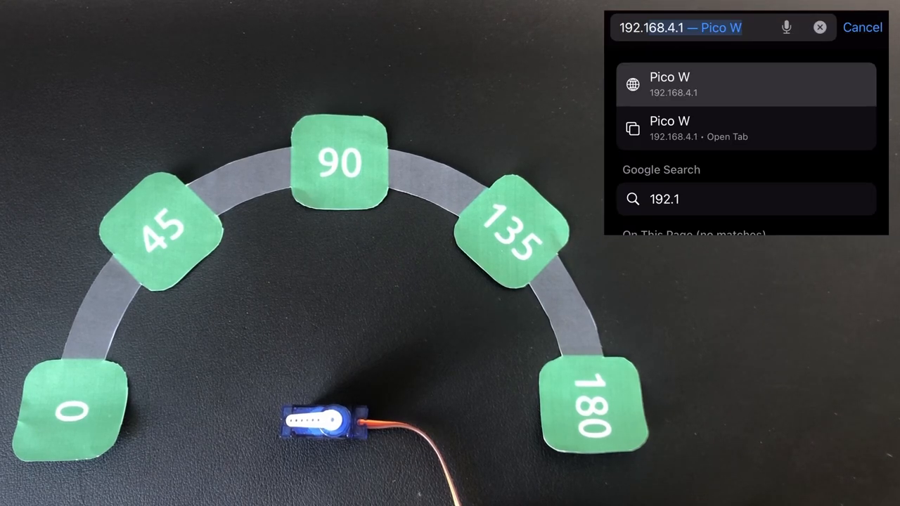
Load 192.168.4.1 and swing the slider through about 87 and 162 degrees, the servo following
click(744, 84)
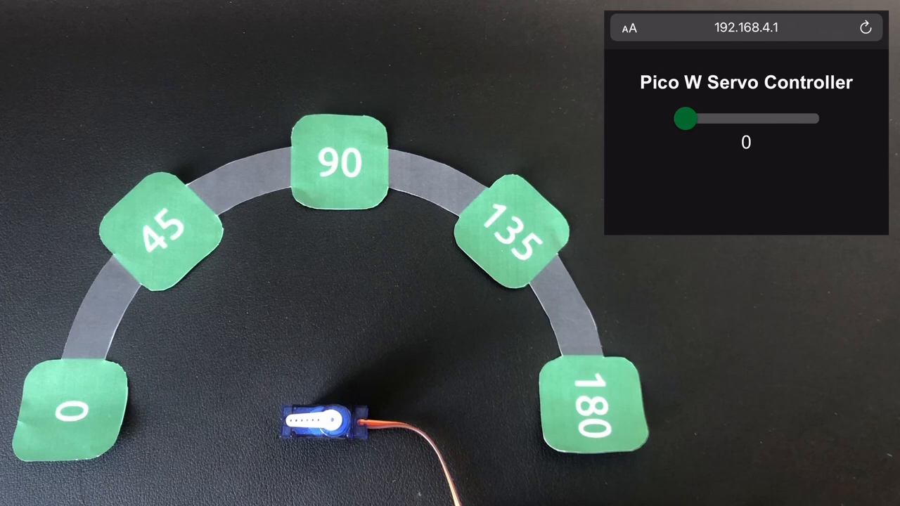
drag(683, 118, 749, 118)
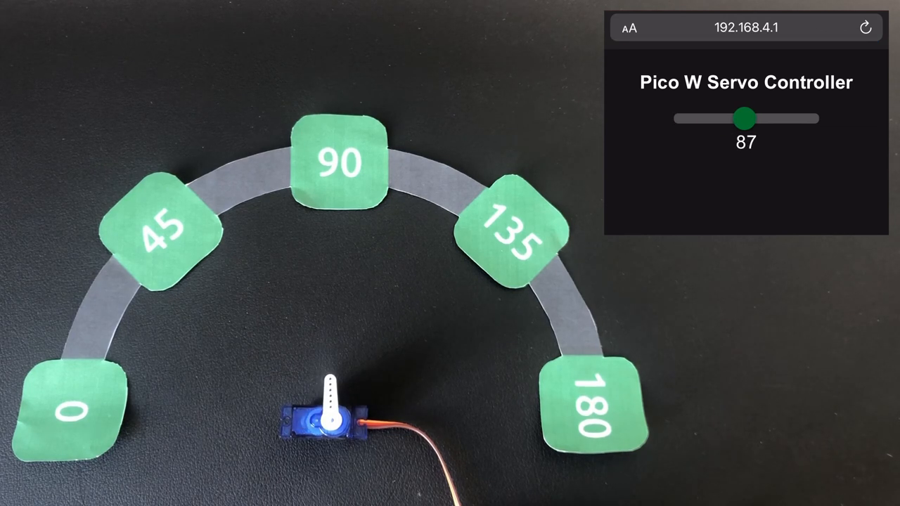
drag(748, 118, 793, 118)
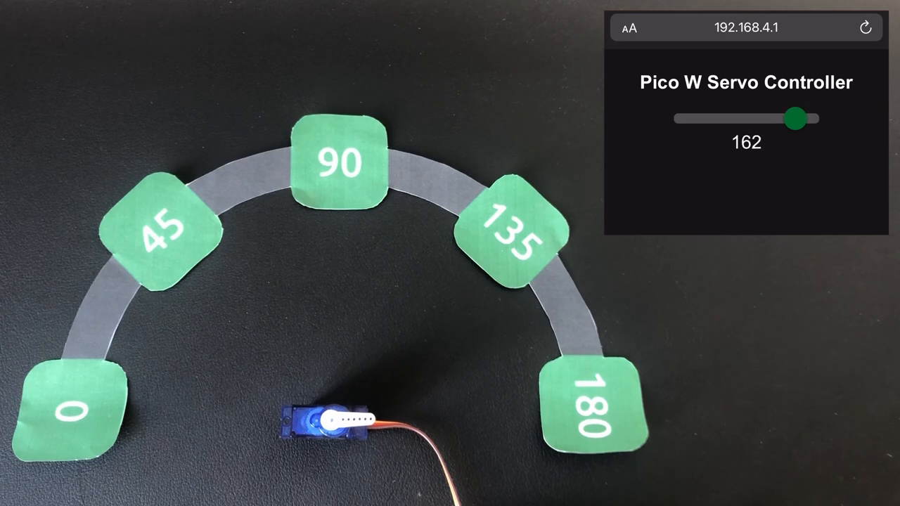
drag(792, 118, 746, 118)
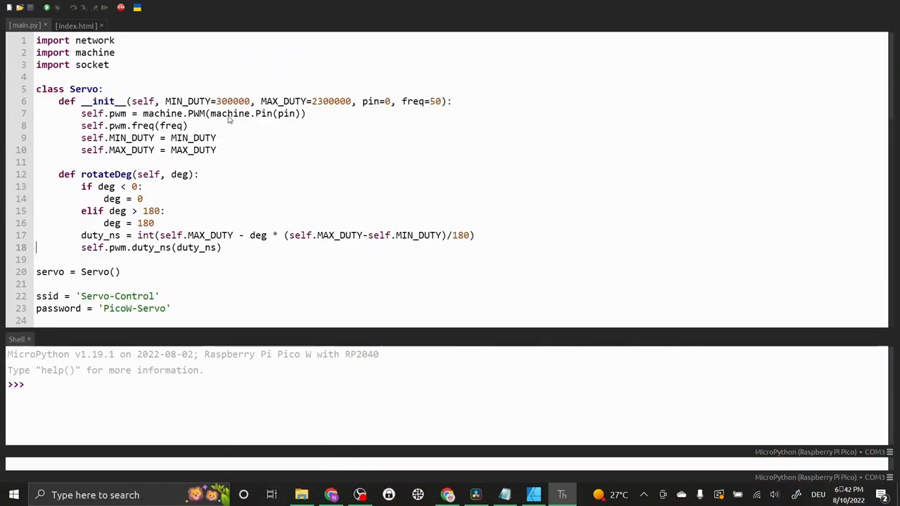
mouse_move(134, 92)
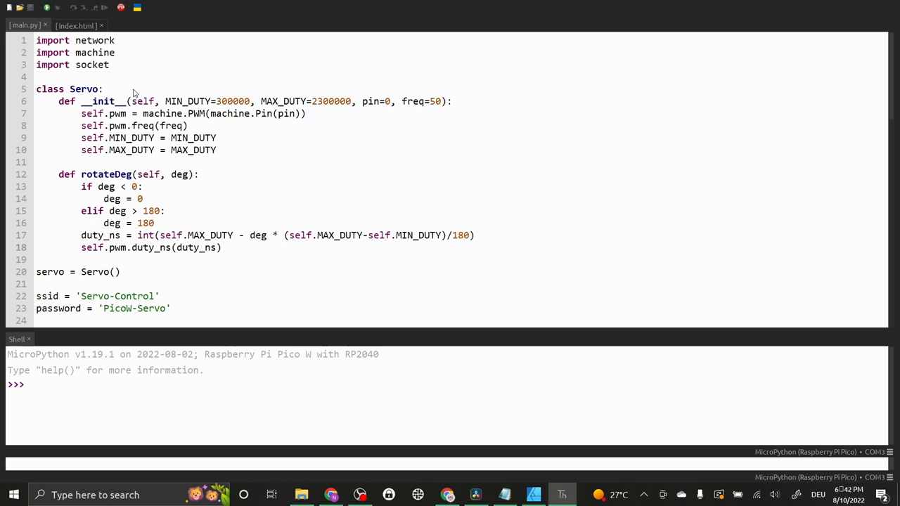
click(36, 248)
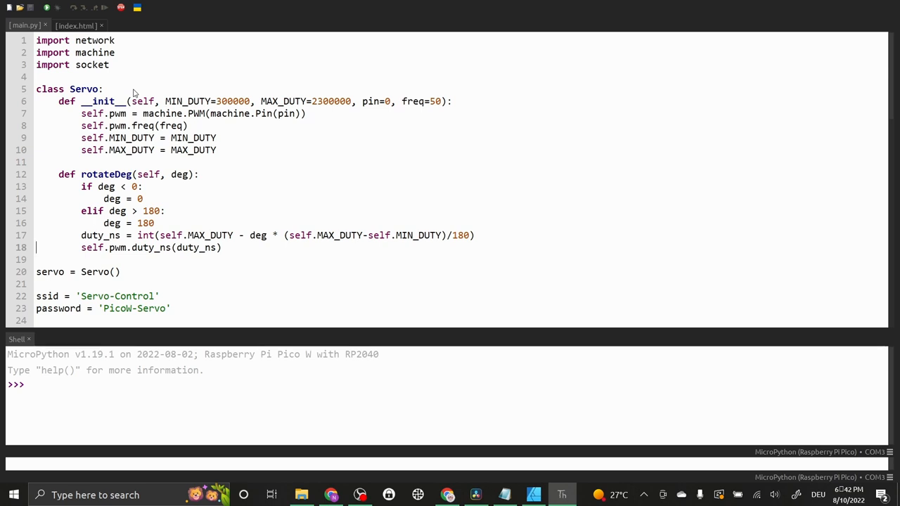
mouse_move(135, 96)
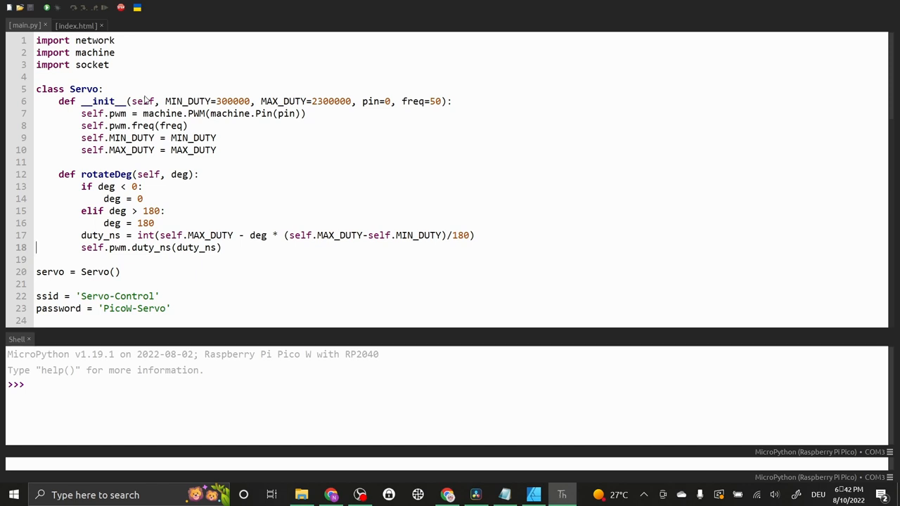
mouse_move(242, 112)
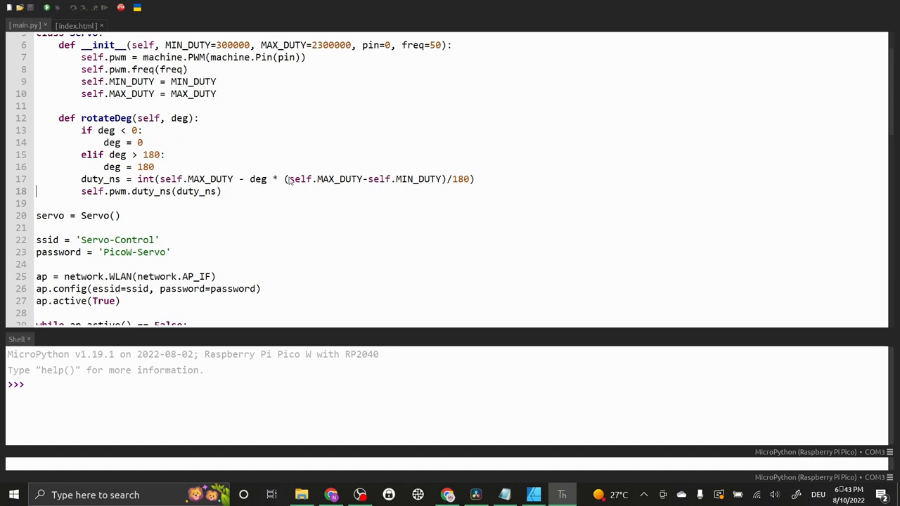
mouse_move(169, 225)
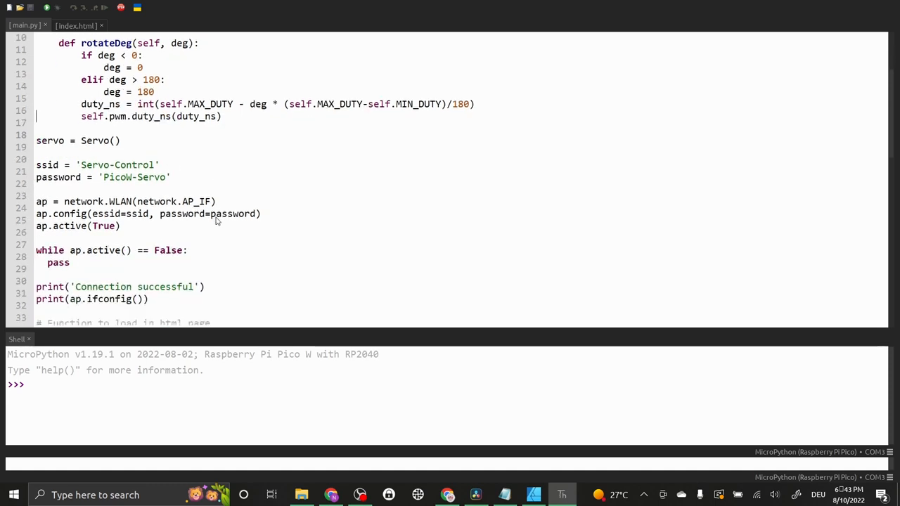
scroll(down, 3)
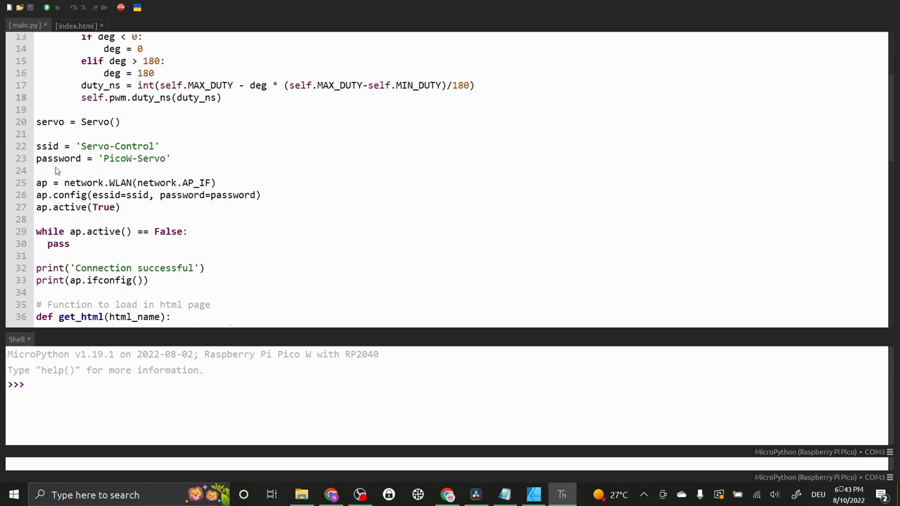
mouse_move(133, 176)
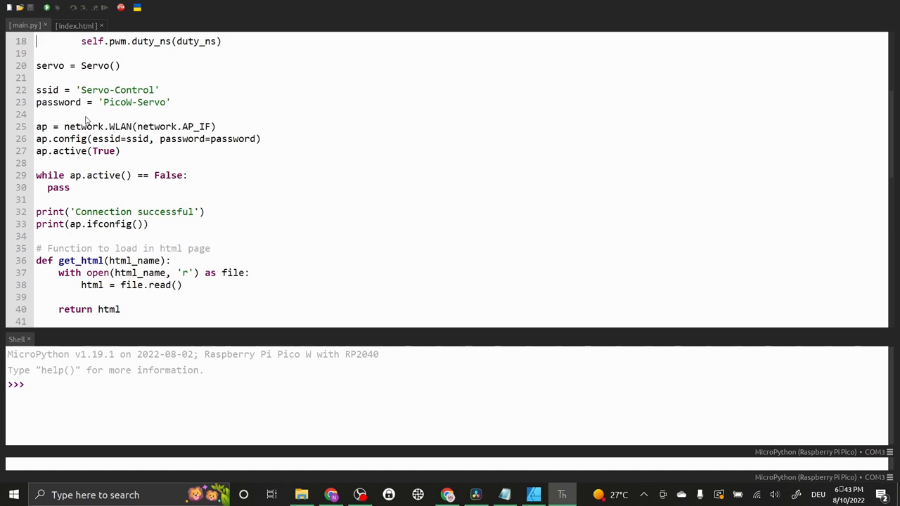
mouse_move(62, 235)
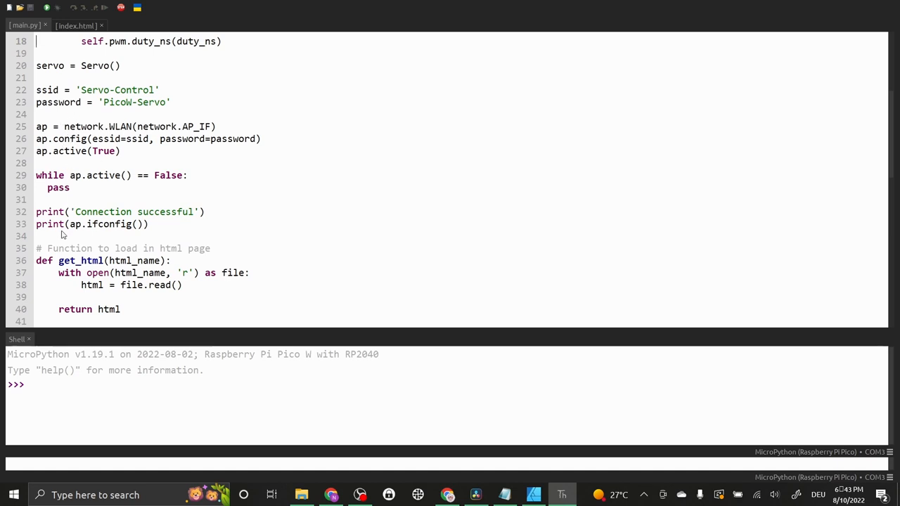
scroll(down, 3)
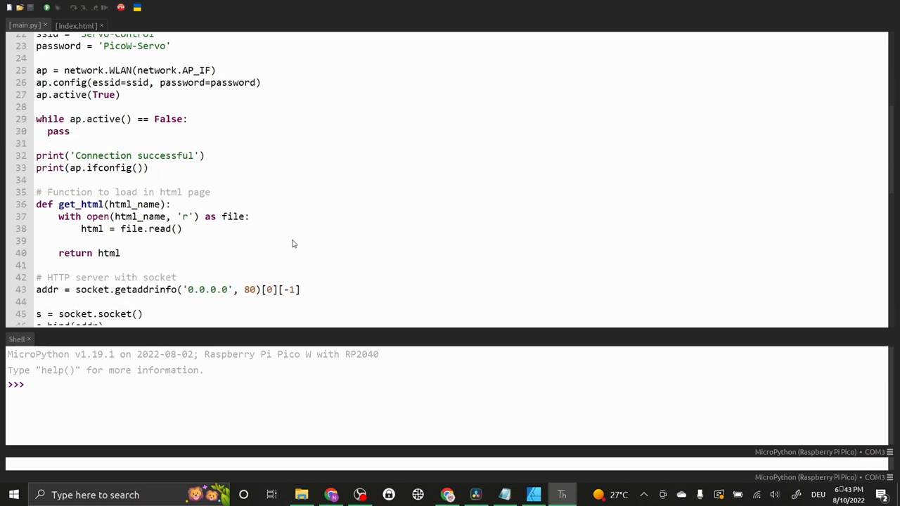
scroll(down, 3)
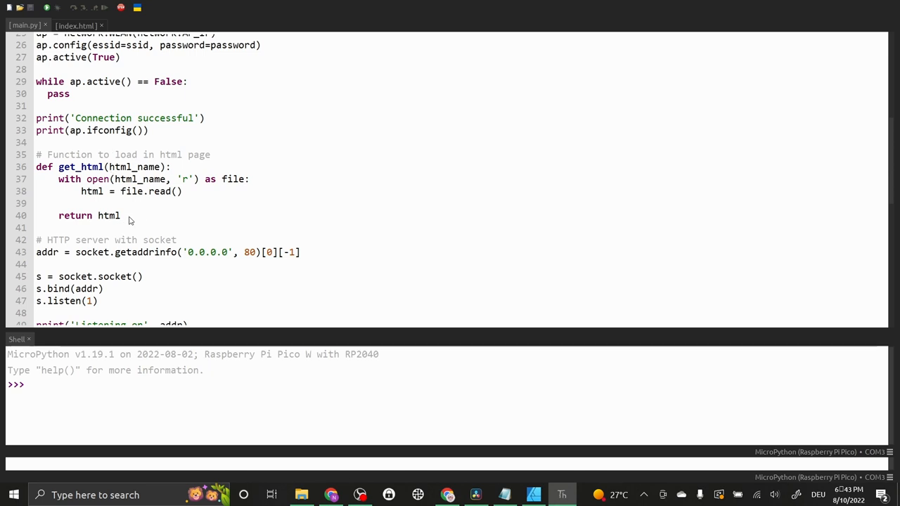
click(76, 25)
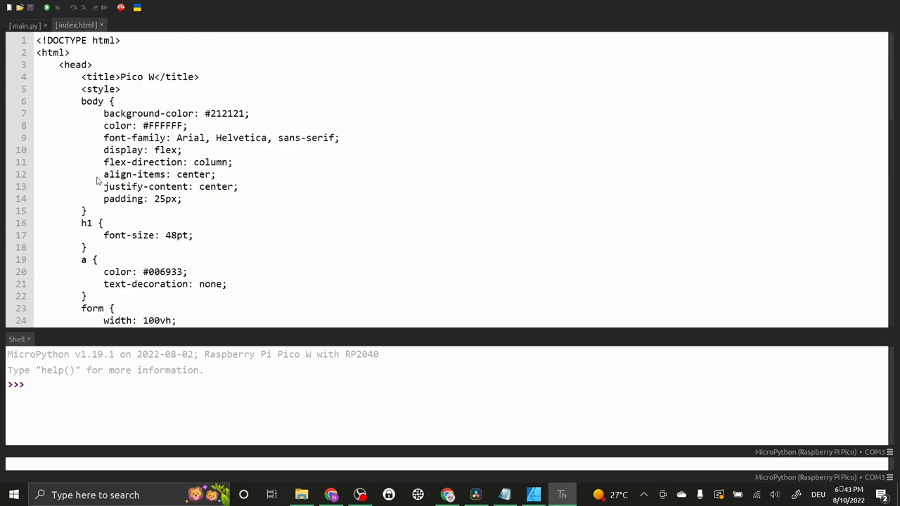
Review the index.html slider form, then switch the editor to the main.py script
scroll(down, 3)
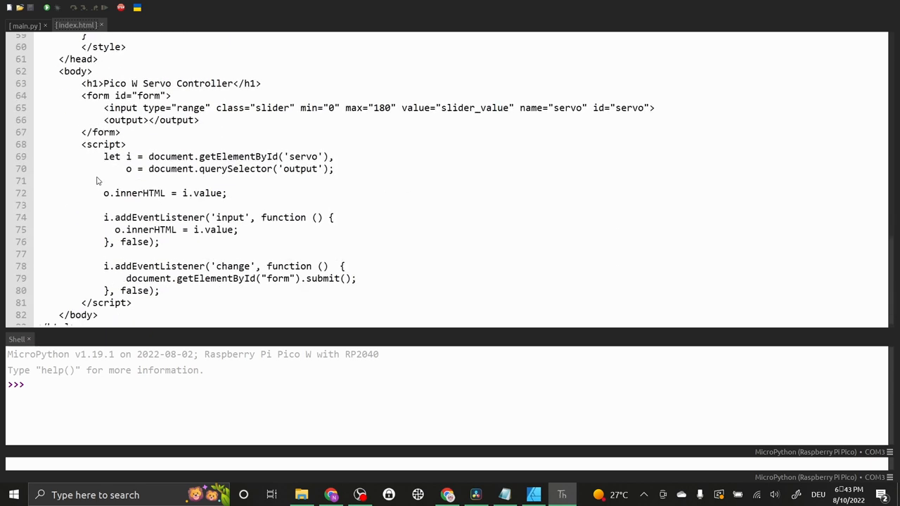
mouse_move(90, 115)
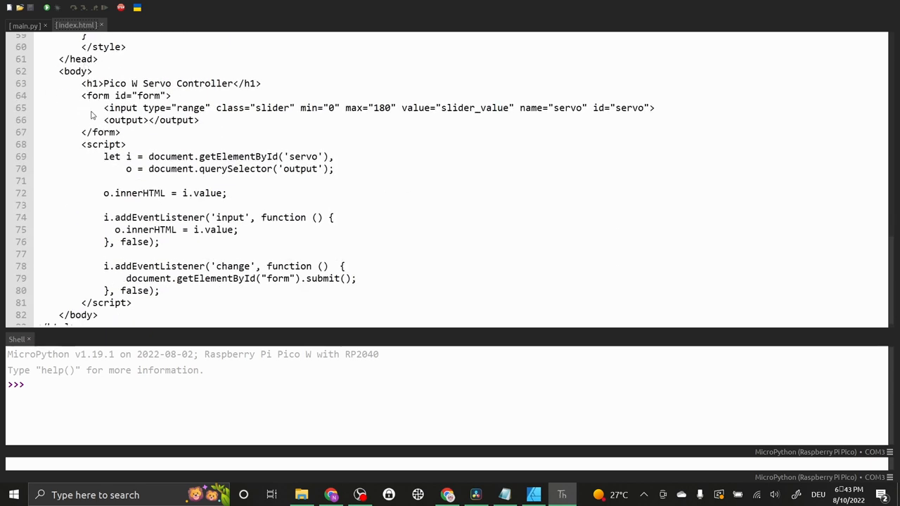
mouse_move(400, 112)
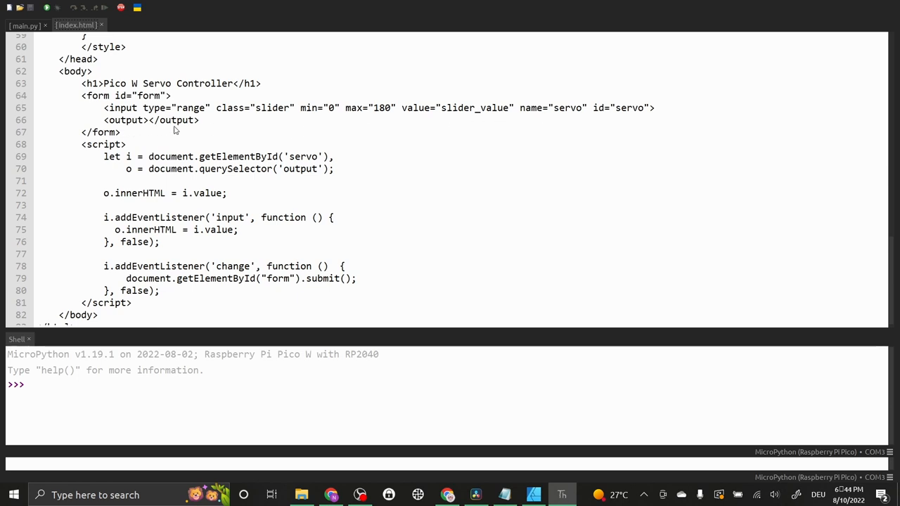
scroll(down, 3)
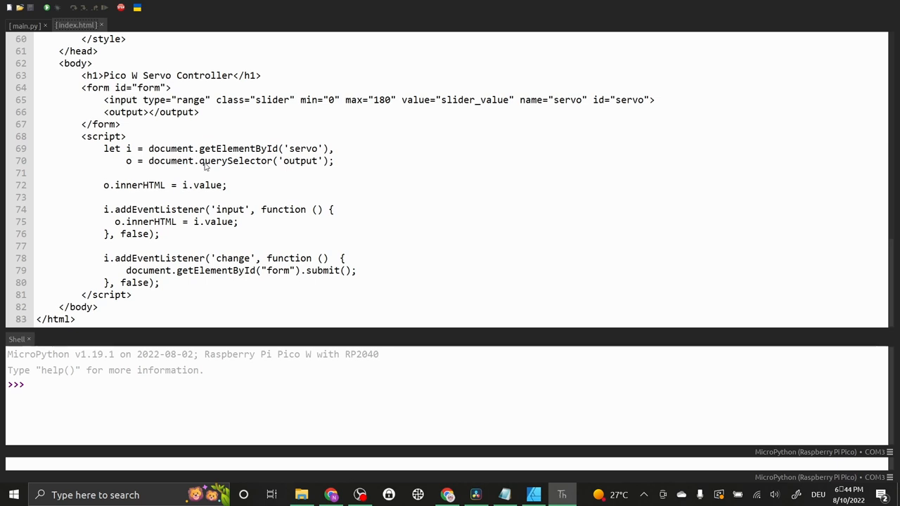
mouse_move(230, 163)
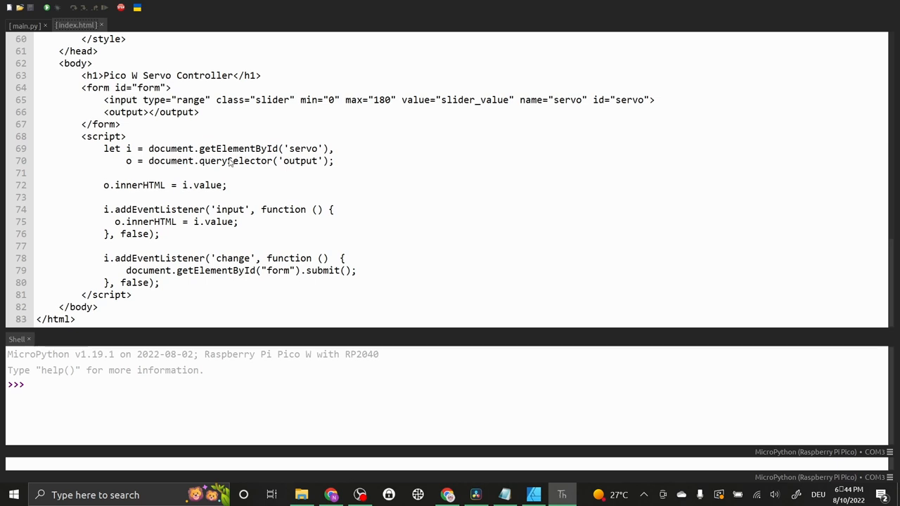
click(25, 26)
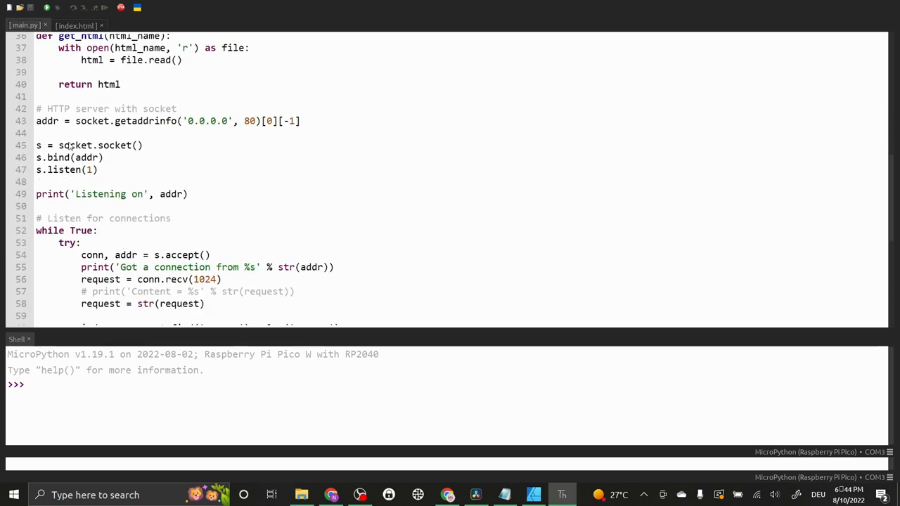
scroll(down, 3)
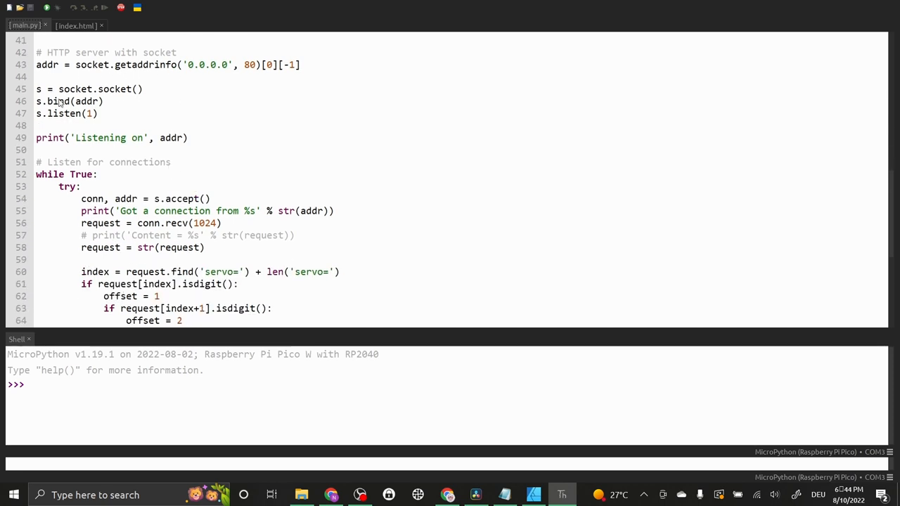
scroll(down, 3)
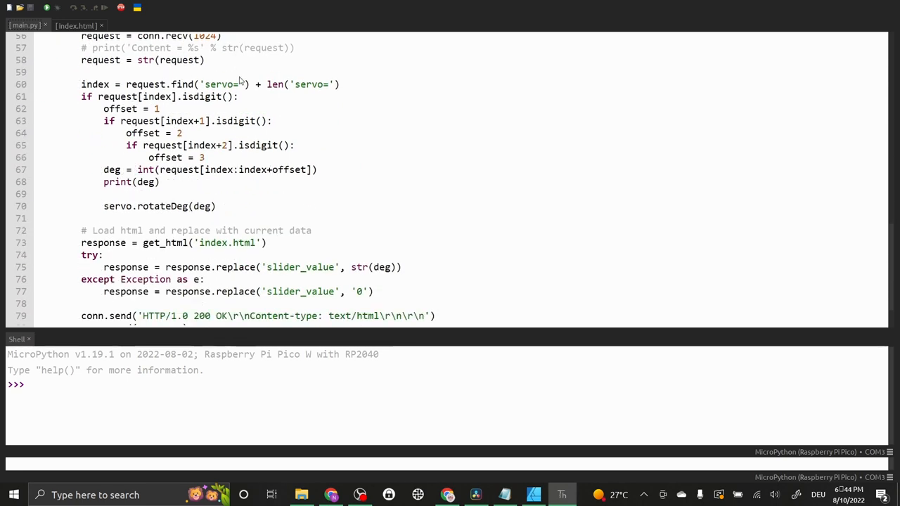
mouse_move(256, 97)
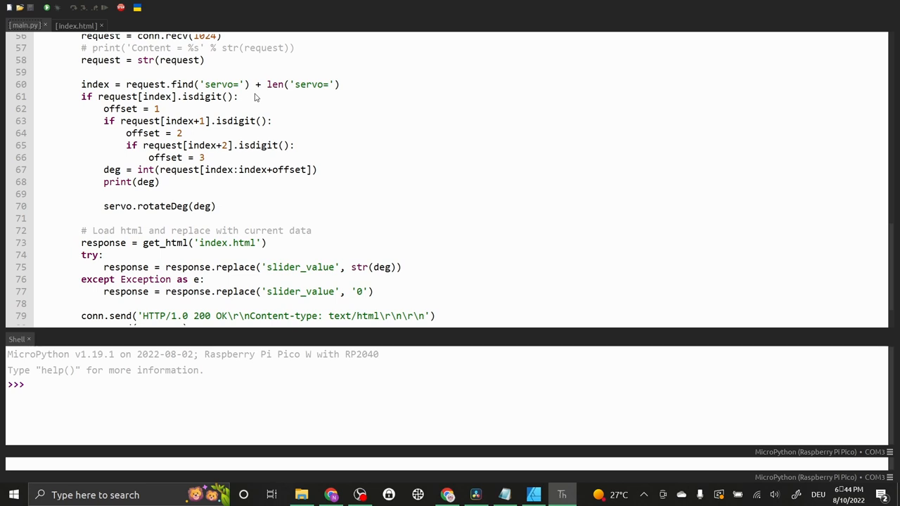
mouse_move(152, 138)
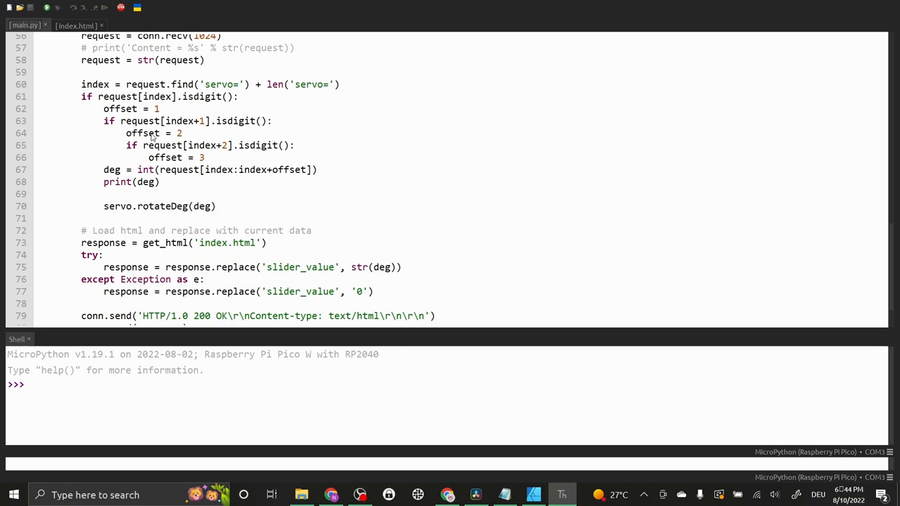
scroll(down, 3)
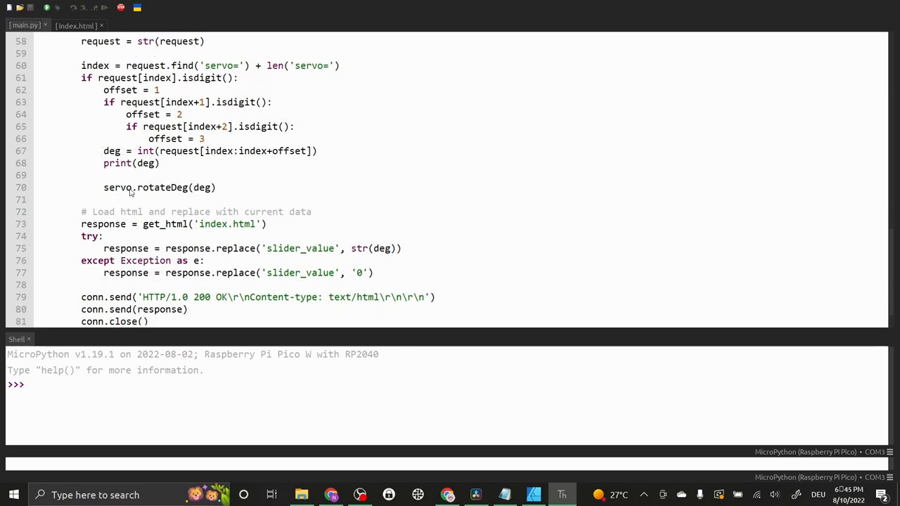
scroll(down, 3)
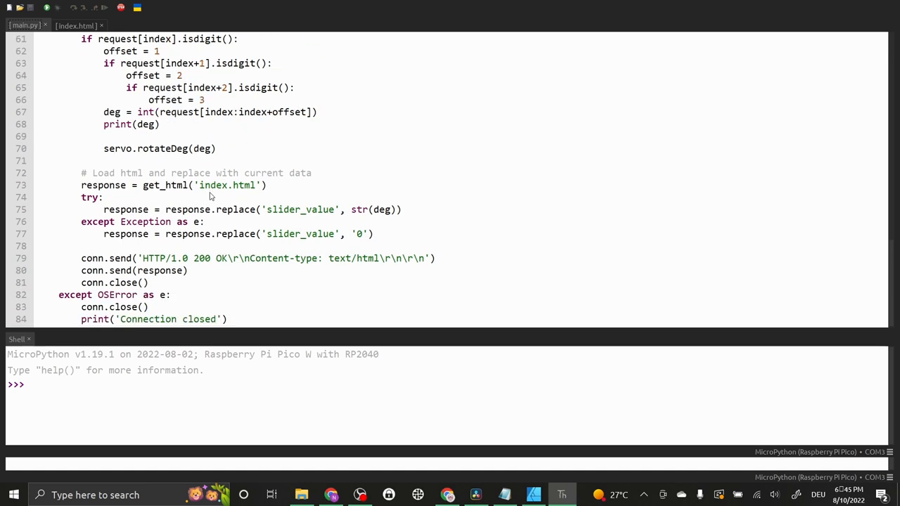
mouse_move(134, 214)
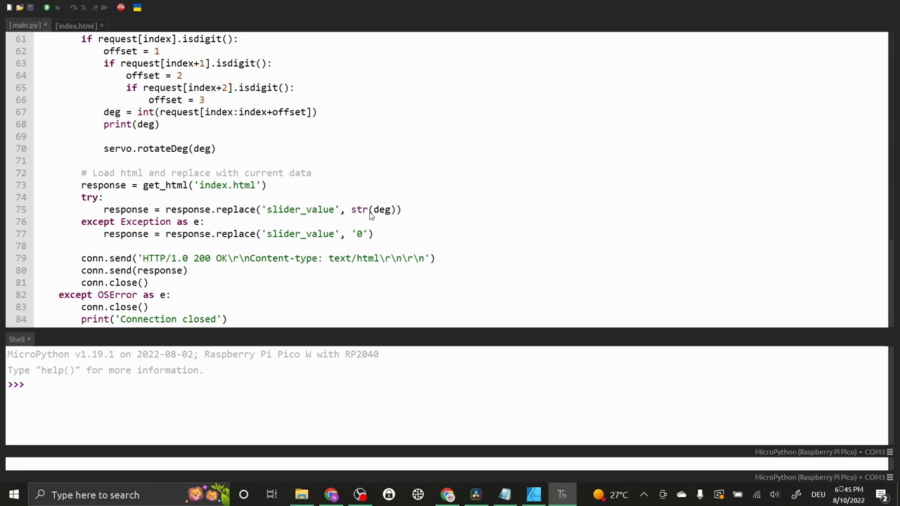
mouse_move(91, 139)
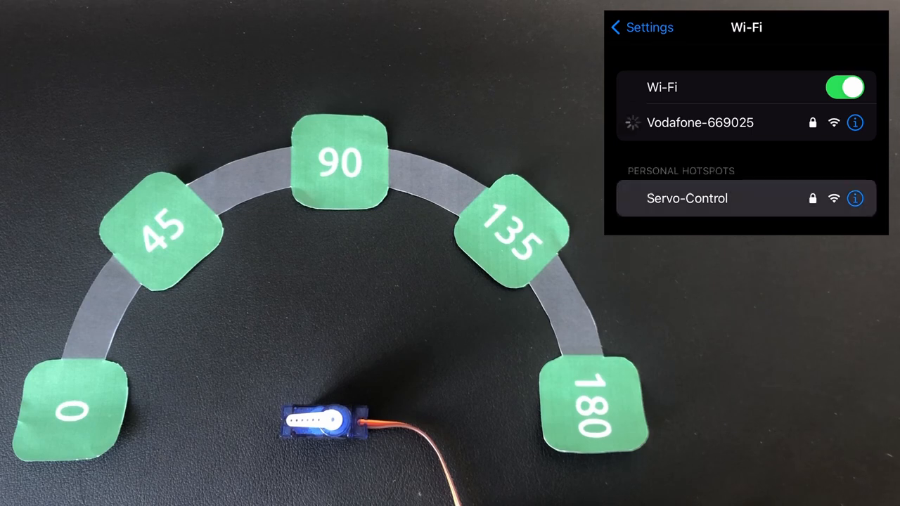
Join the Servo-Control Wi-Fi network from the iOS Settings list
click(686, 197)
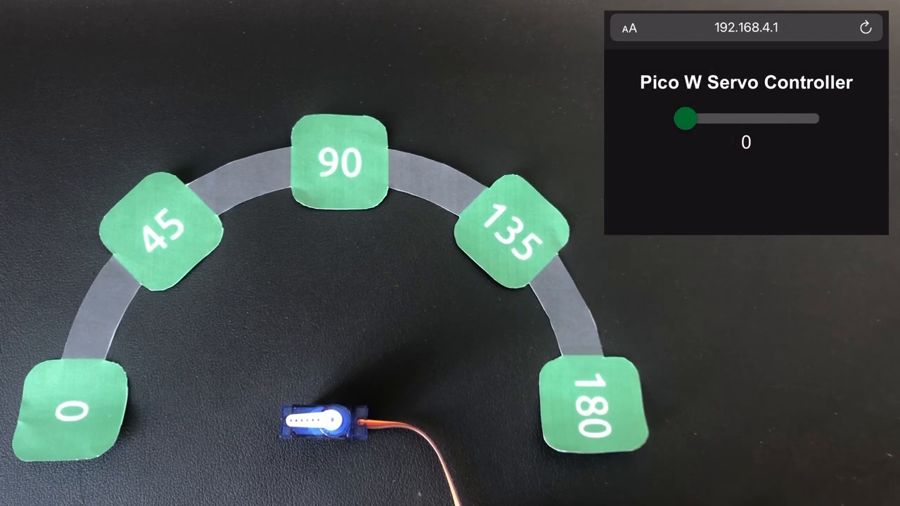
Drag the servo slider through 87, 149 and 162, settling at 102 degrees
drag(687, 118, 746, 118)
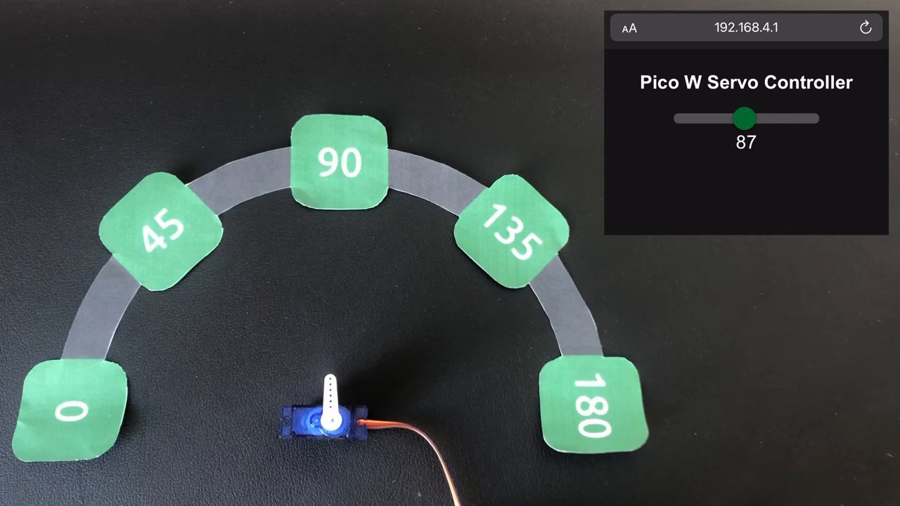
drag(747, 119, 787, 119)
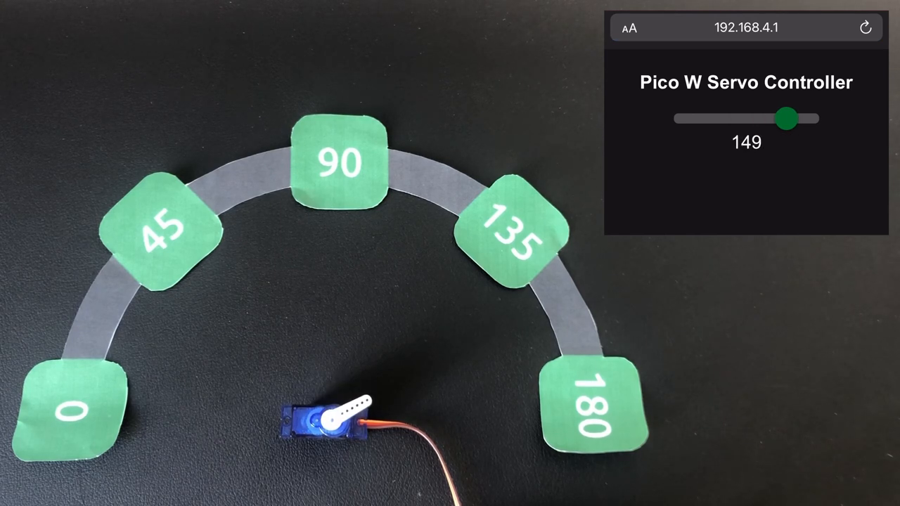
drag(787, 118, 795, 118)
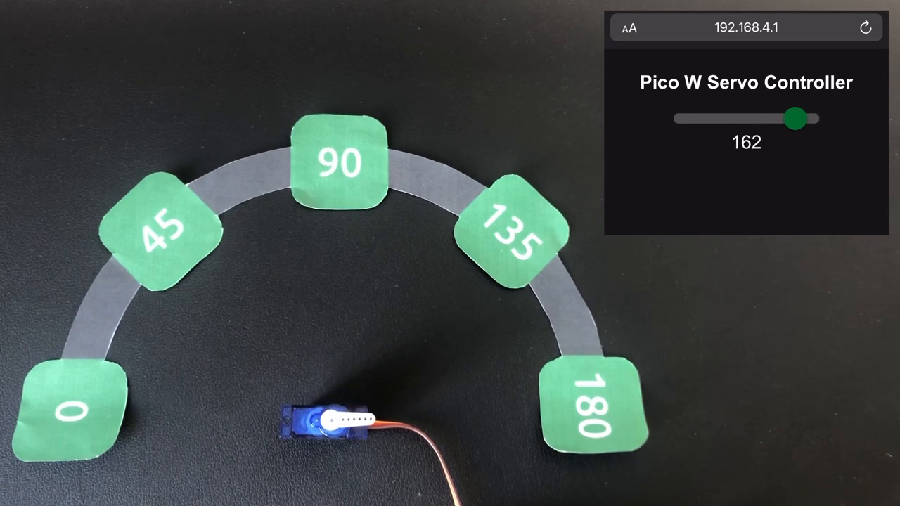
drag(793, 118, 748, 118)
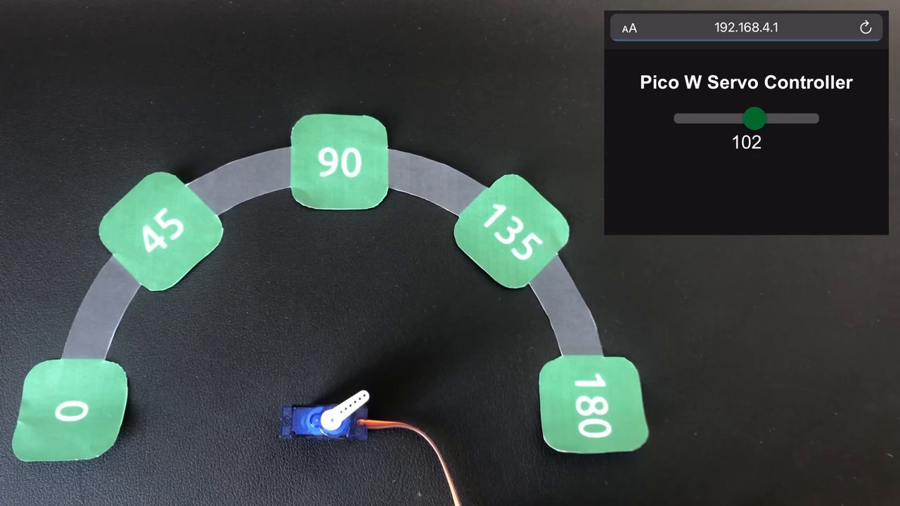